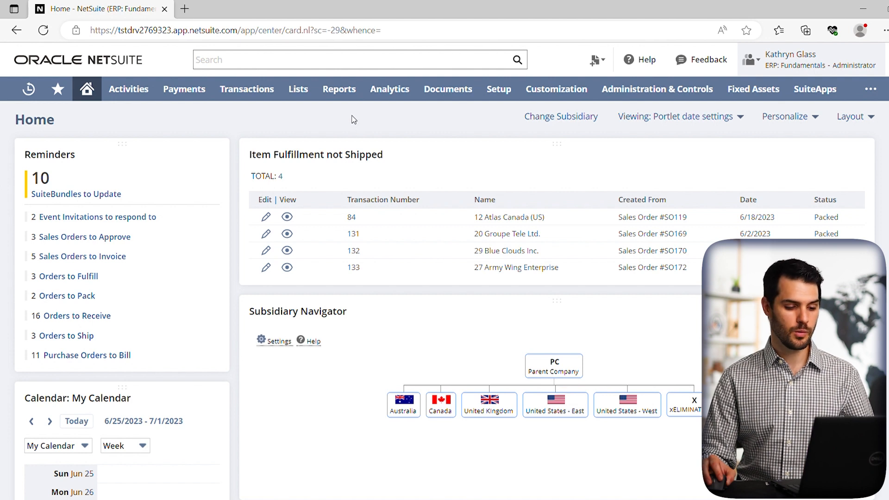
# Step: Launch the Help Center from the NetSuite header and review the English (U.S.) language setting
pyautogui.click(595, 59)
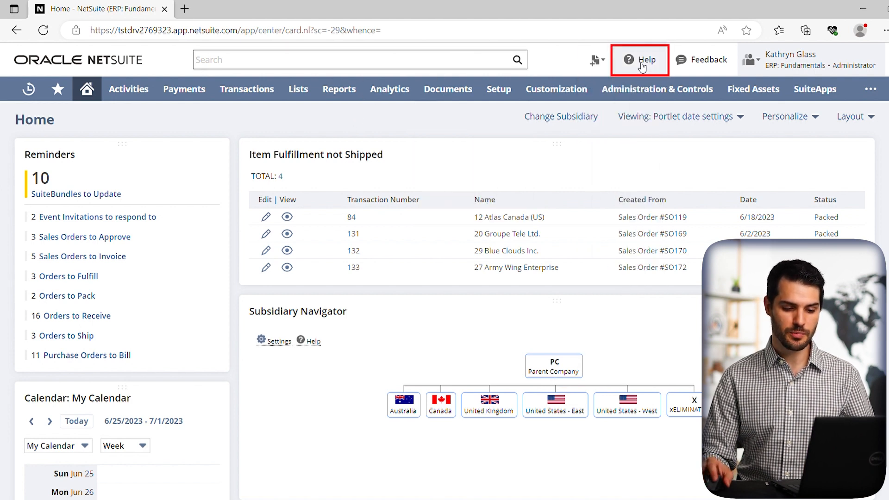
pyautogui.click(640, 59)
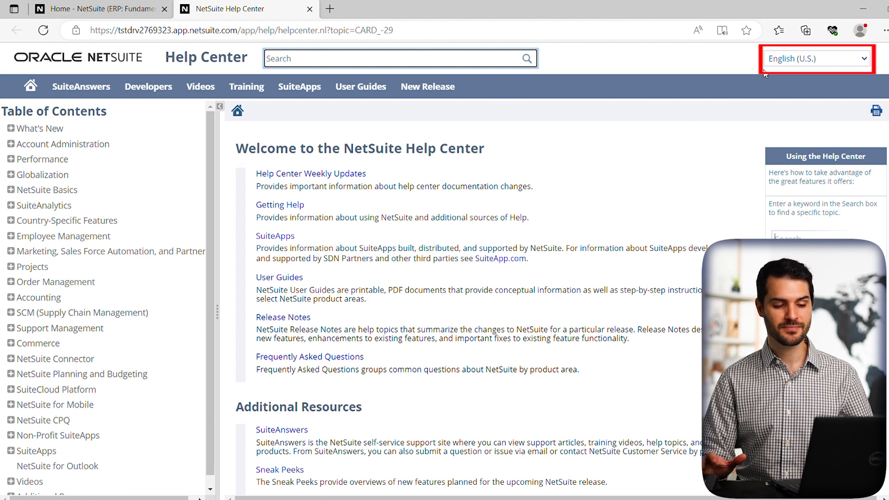
pyautogui.click(397, 59)
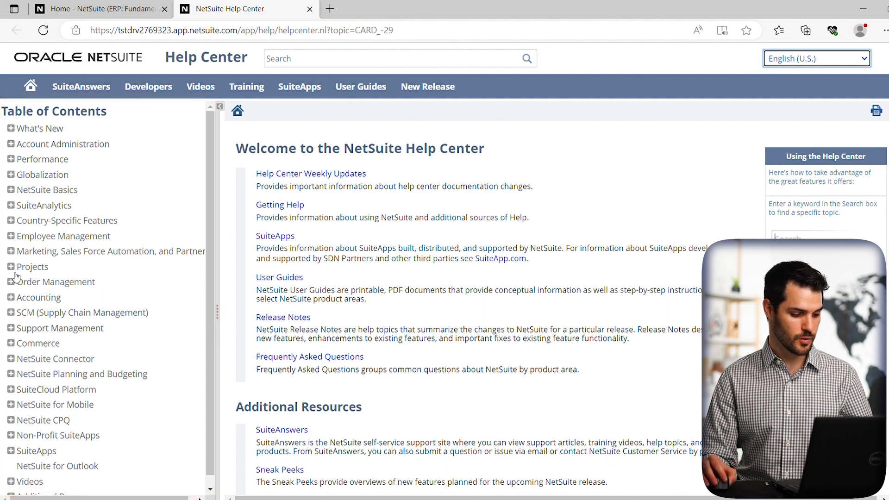
# Step: Expand Order Management and drill into the Sales Orders topics to reach Creating Sales Orders
pyautogui.click(10, 282)
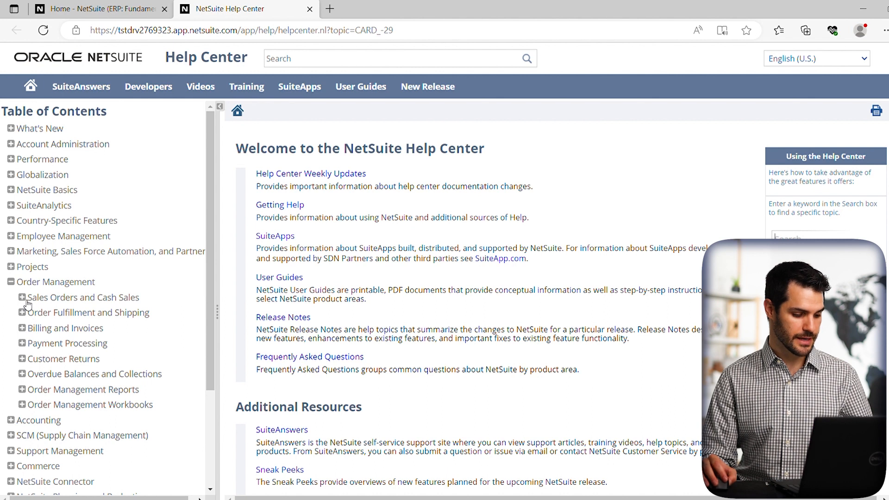
pyautogui.click(21, 298)
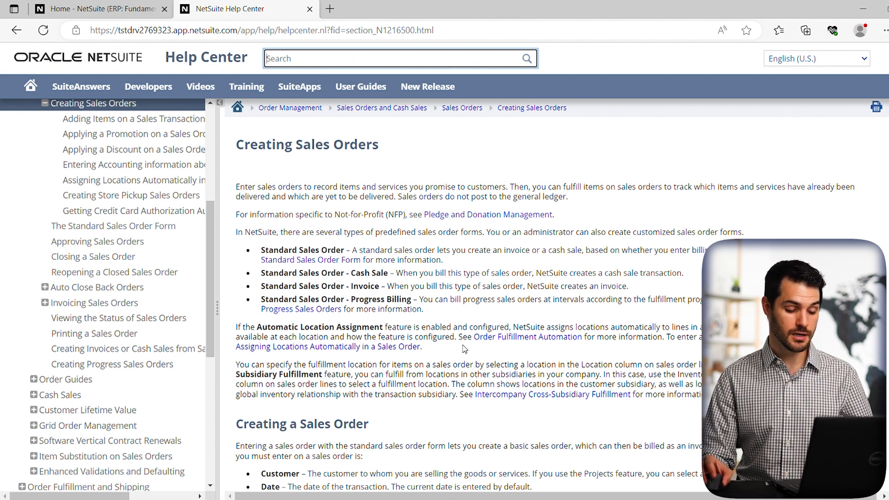
# Step: Scroll through the creation steps, the Sales Order Header Fields table and Related Topics
pyautogui.scroll(-3)
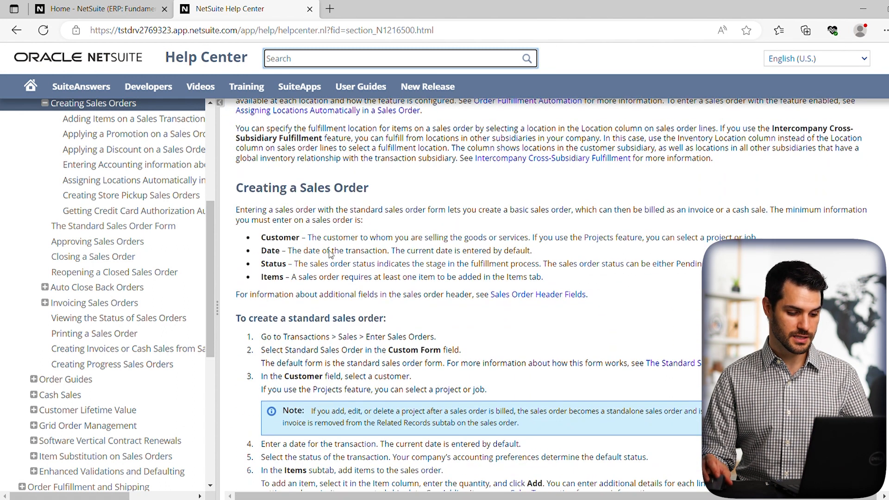
pyautogui.scroll(-3)
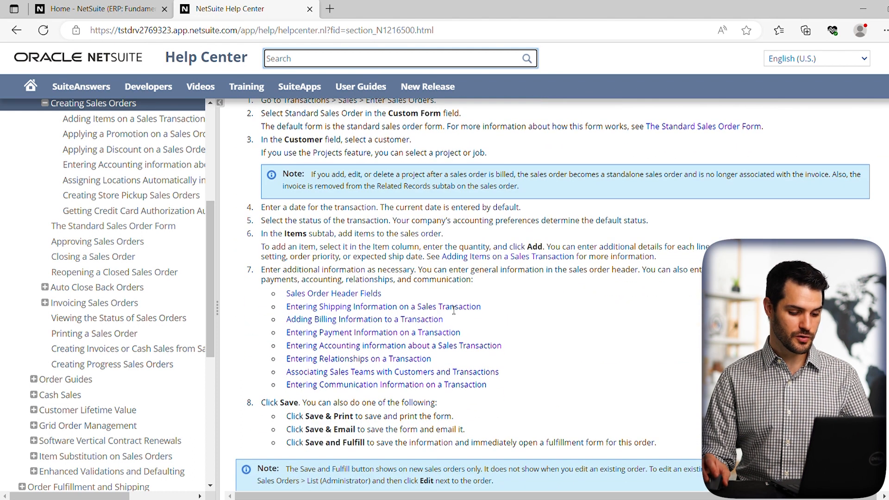
pyautogui.scroll(-3)
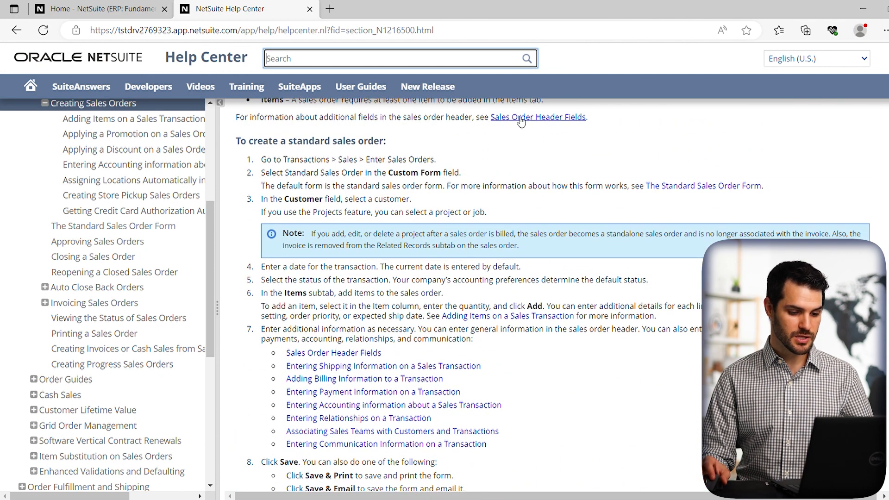
pyautogui.moveTo(537, 124)
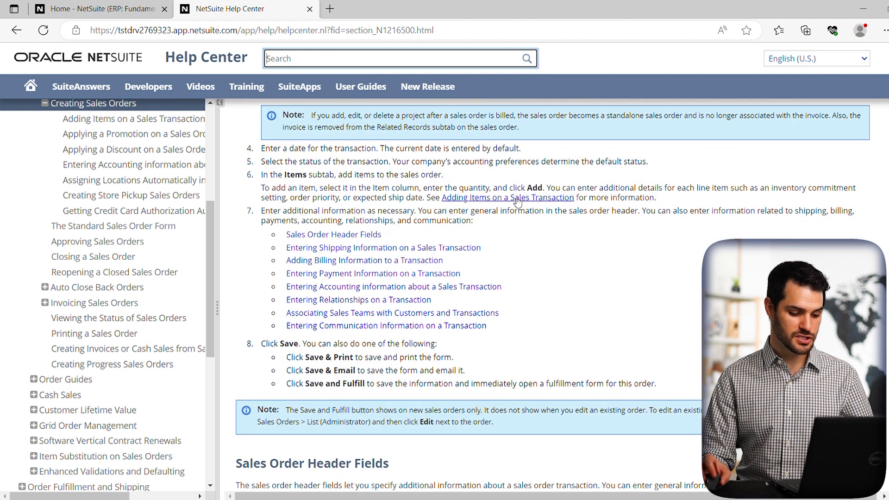
pyautogui.moveTo(397, 467)
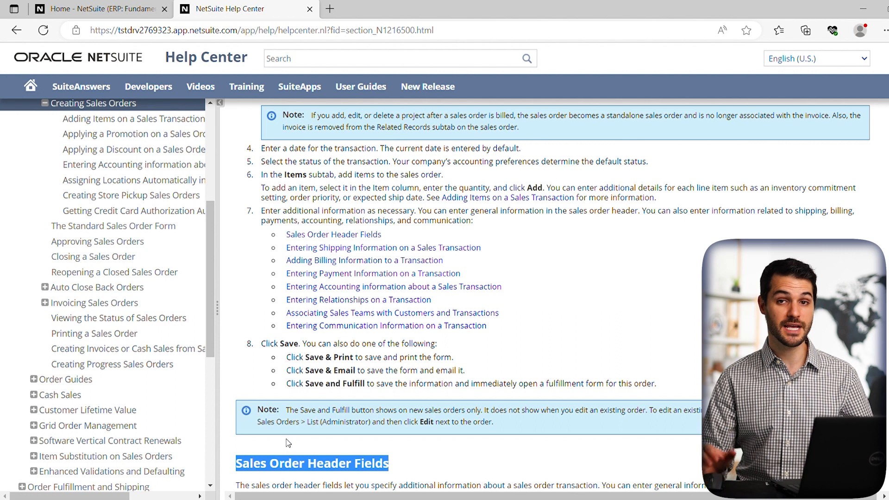
pyautogui.moveTo(507, 312)
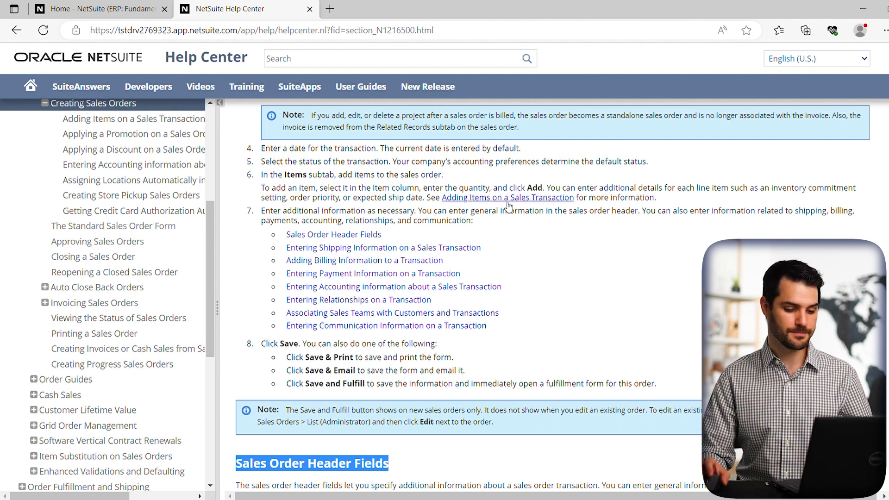
pyautogui.scroll(-3)
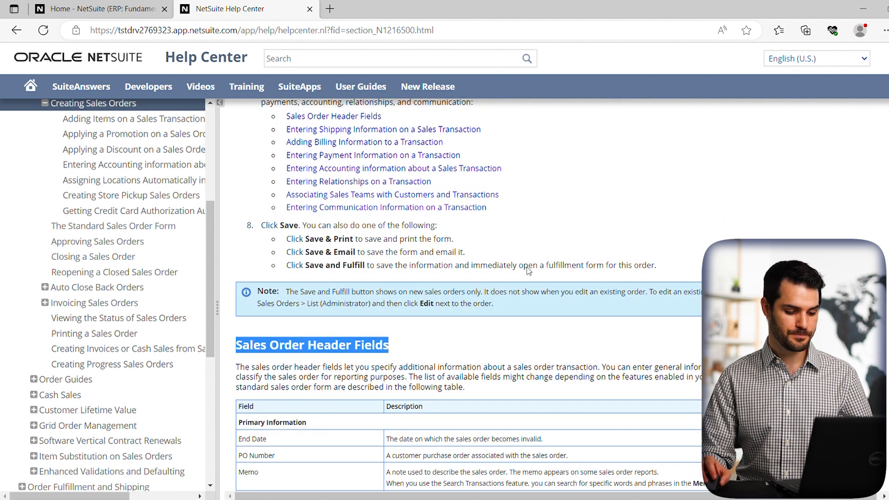
pyautogui.scroll(-3)
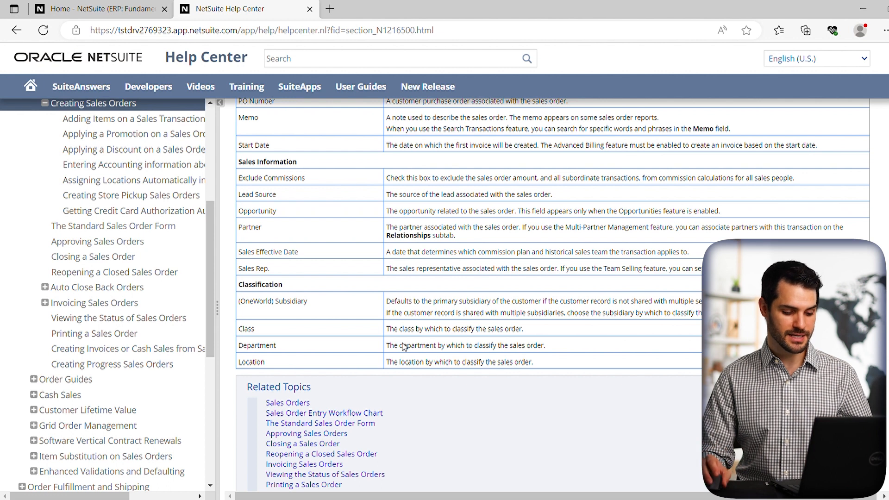
pyautogui.scroll(-3)
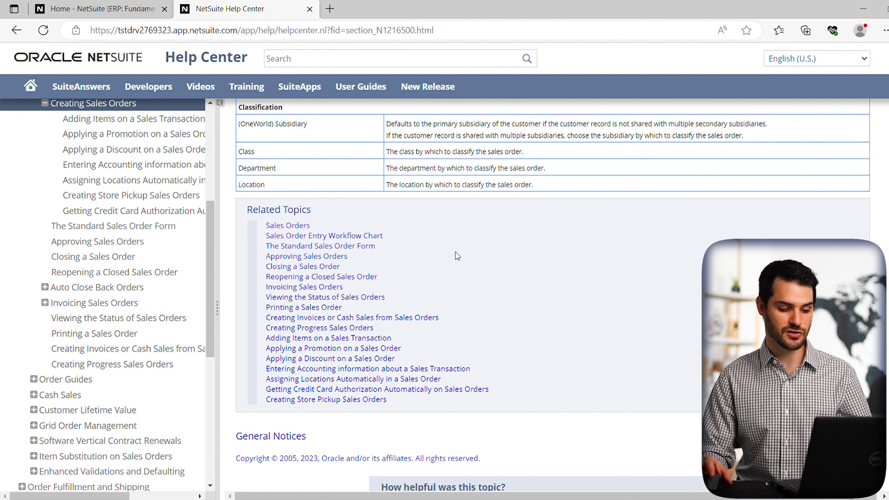
pyautogui.moveTo(325, 296)
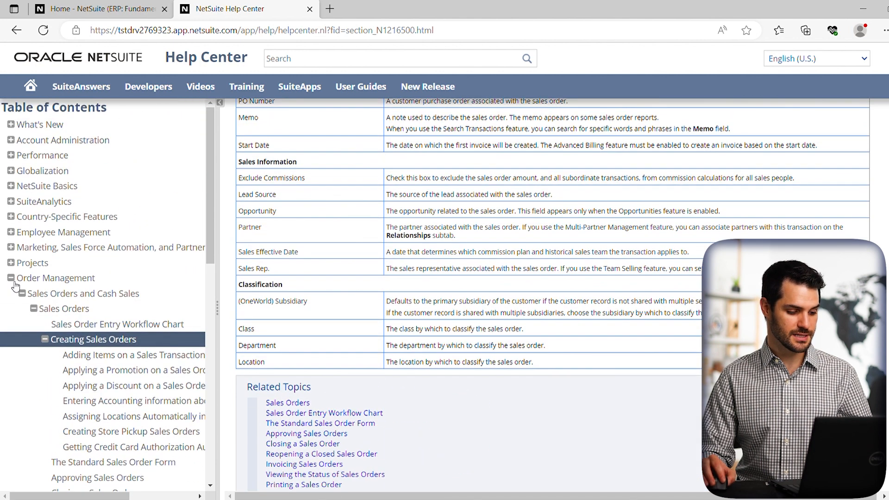
# Step: Collapse Order Management in the contents and return to the SO171 sales order tab
pyautogui.click(10, 277)
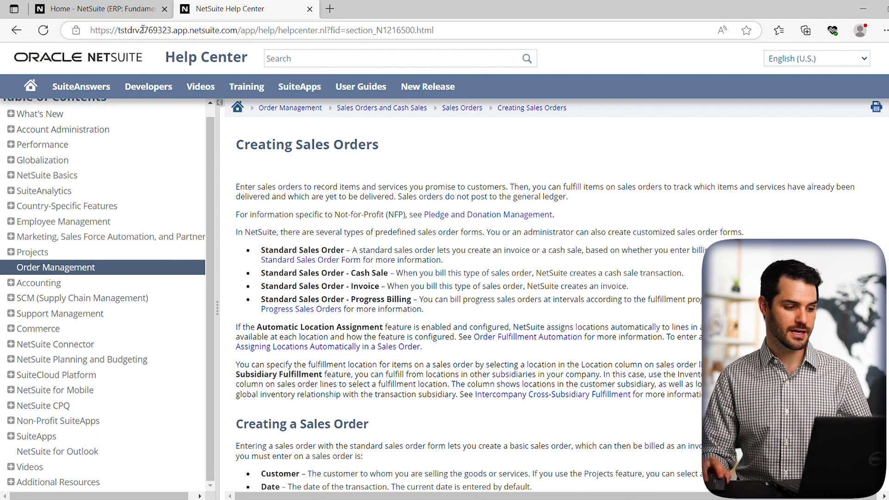
pyautogui.click(102, 8)
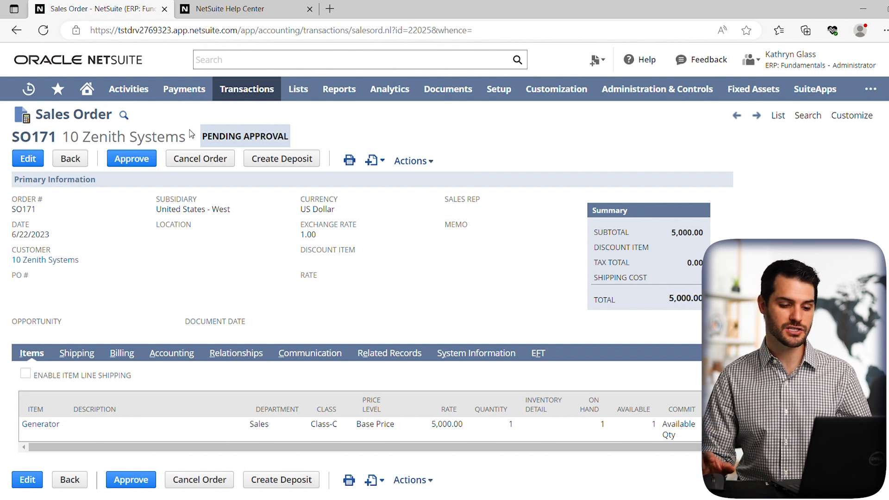
# Step: Bring up context help for SO171, landing on the Creating Sales Orders article
pyautogui.click(657, 89)
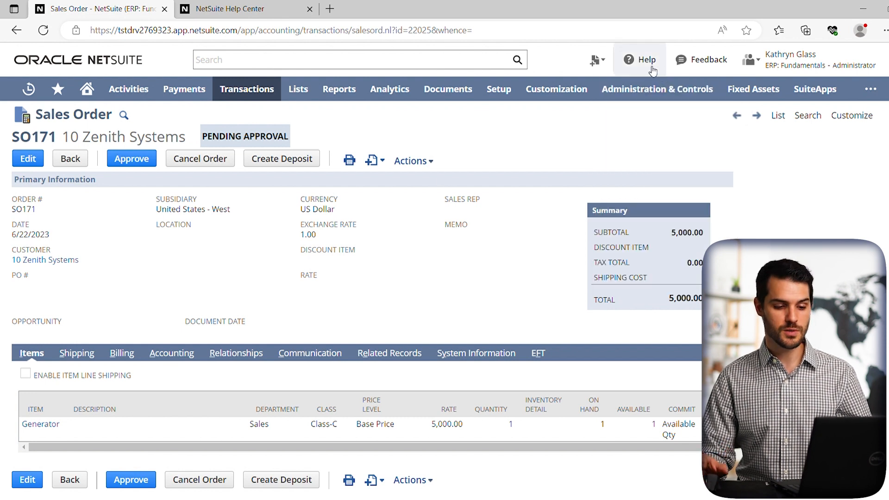
pyautogui.click(639, 59)
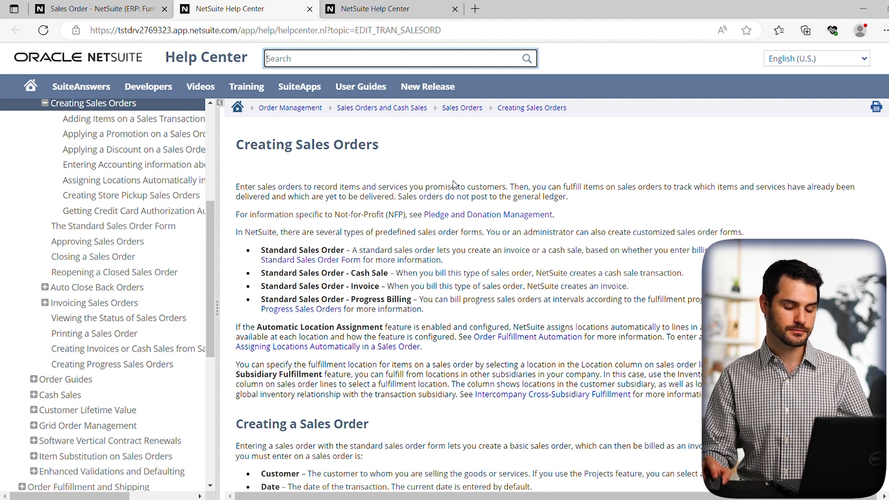
pyautogui.moveTo(378, 163)
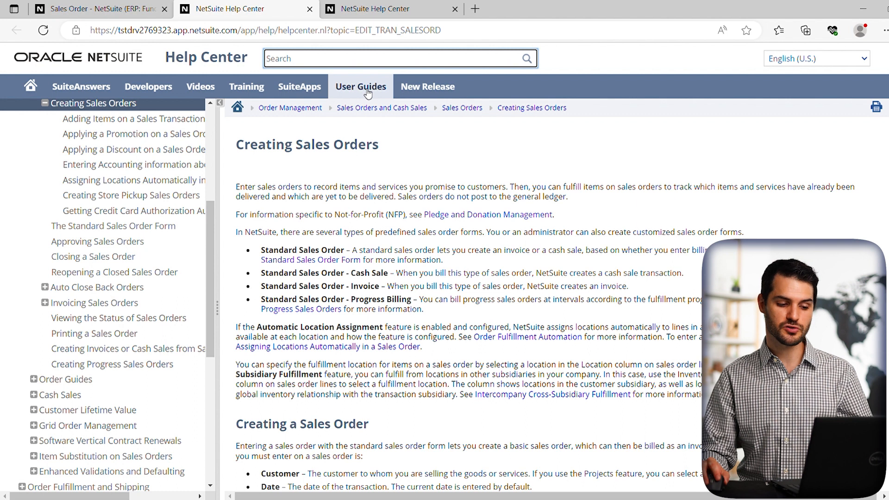
# Step: Go to User Guides and view the Fixed Assets Management Guide PDF in its new tab
pyautogui.click(360, 86)
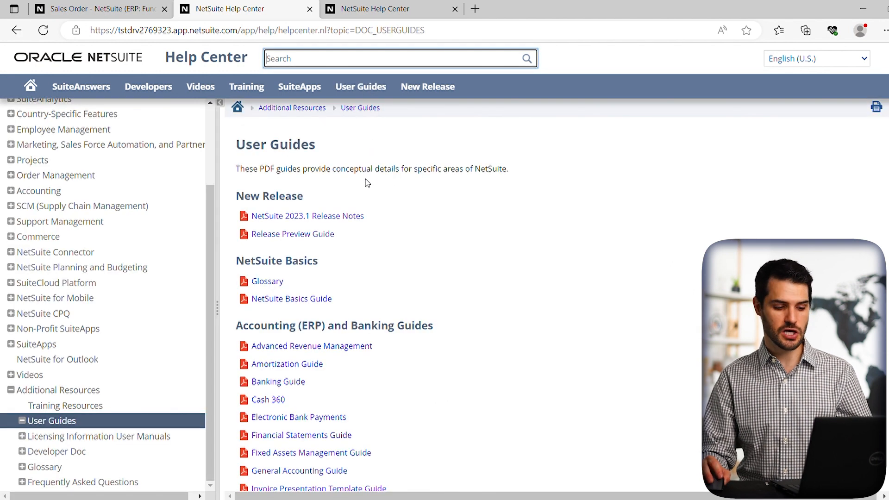
pyautogui.scroll(-3)
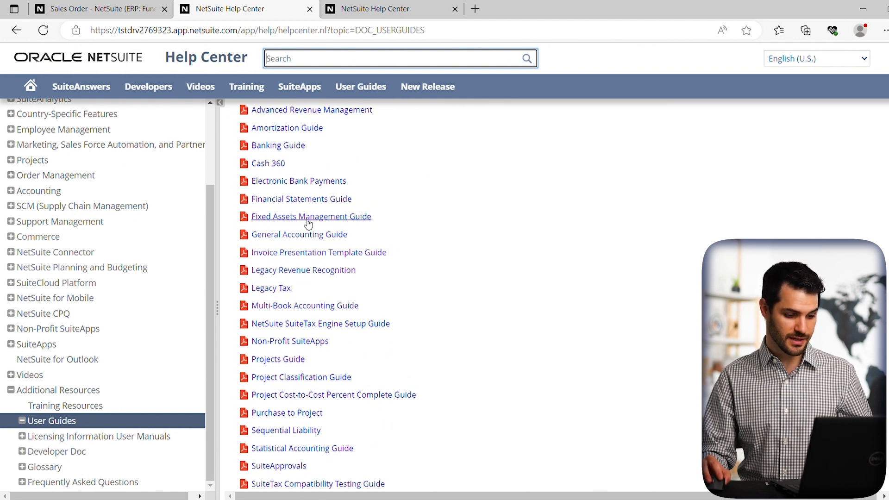
pyautogui.click(311, 215)
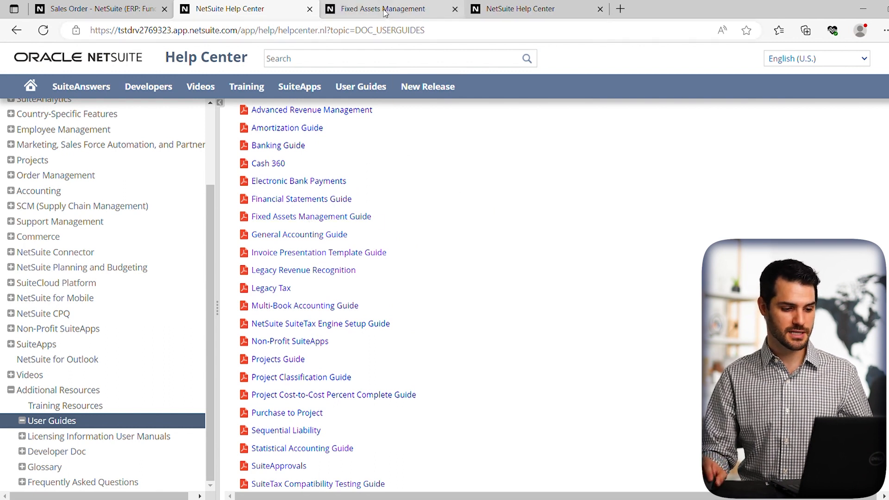
pyautogui.click(311, 216)
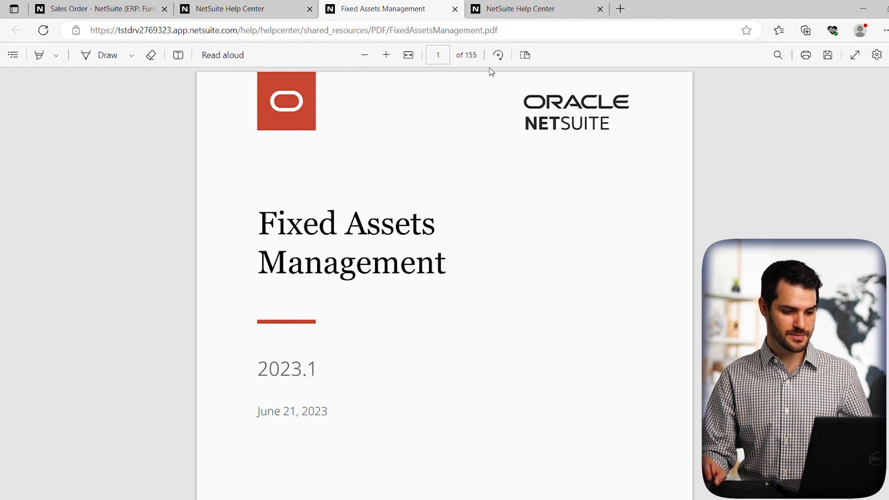
pyautogui.moveTo(479, 59)
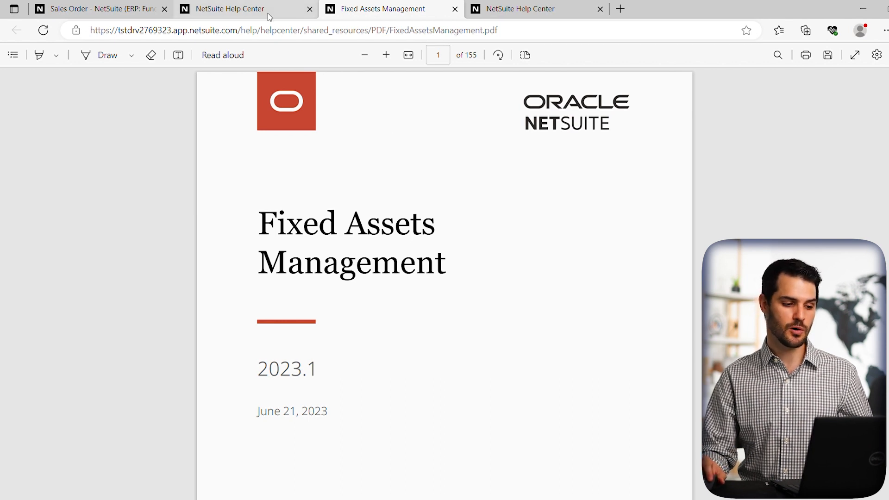
# Step: Switch back to the Help Center tab showing the User Guides list
pyautogui.click(227, 8)
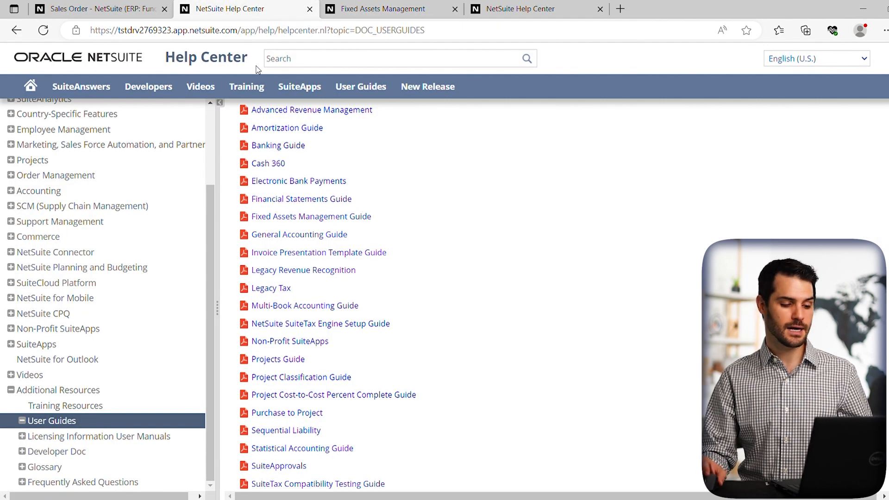
pyautogui.moveTo(449, 173)
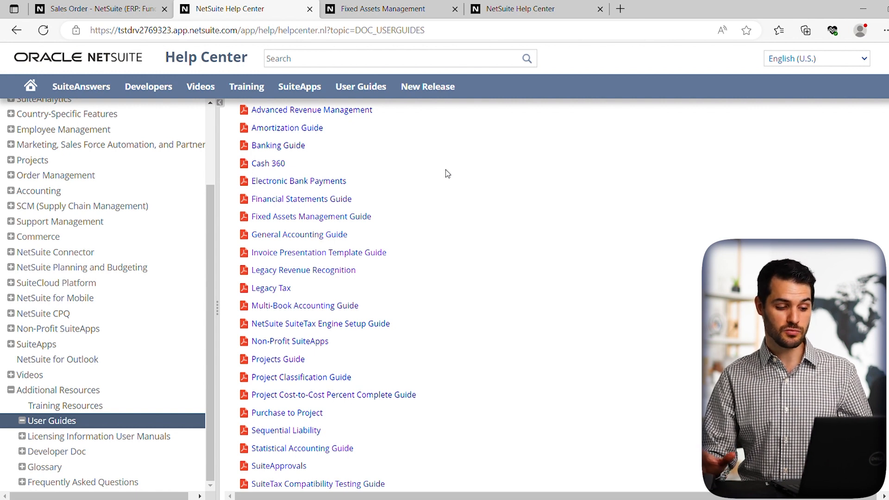
pyautogui.moveTo(400, 190)
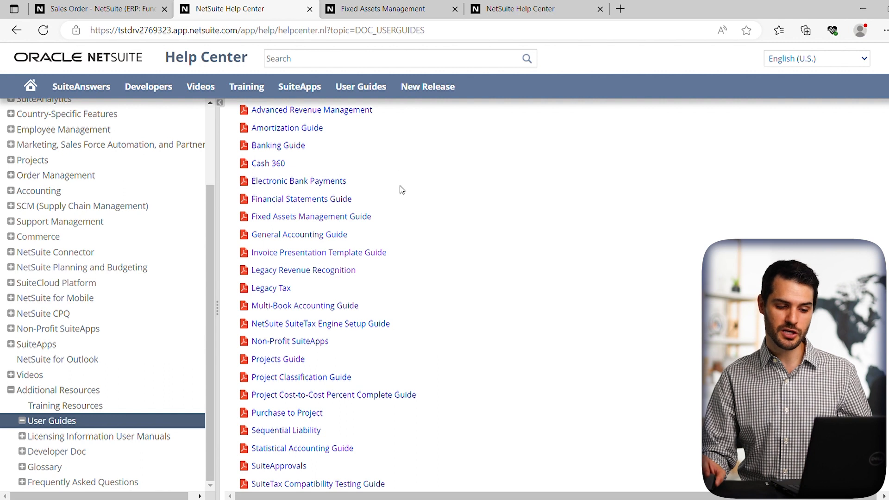
pyautogui.moveTo(442, 201)
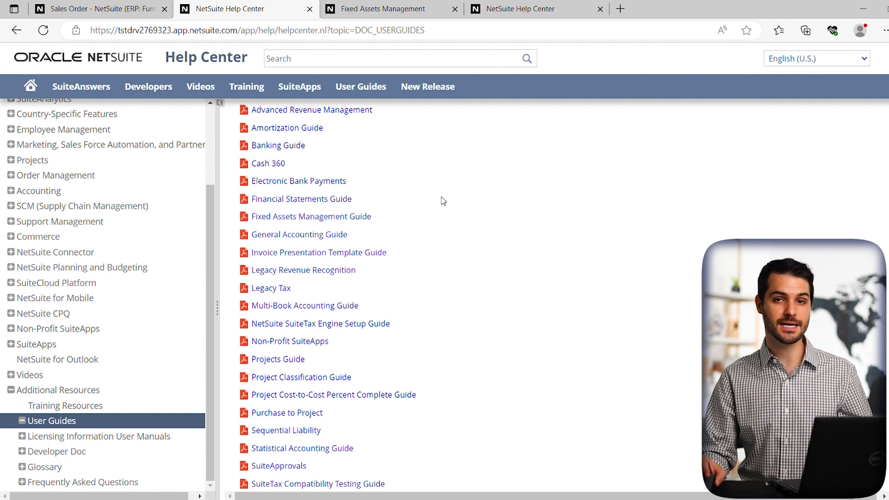